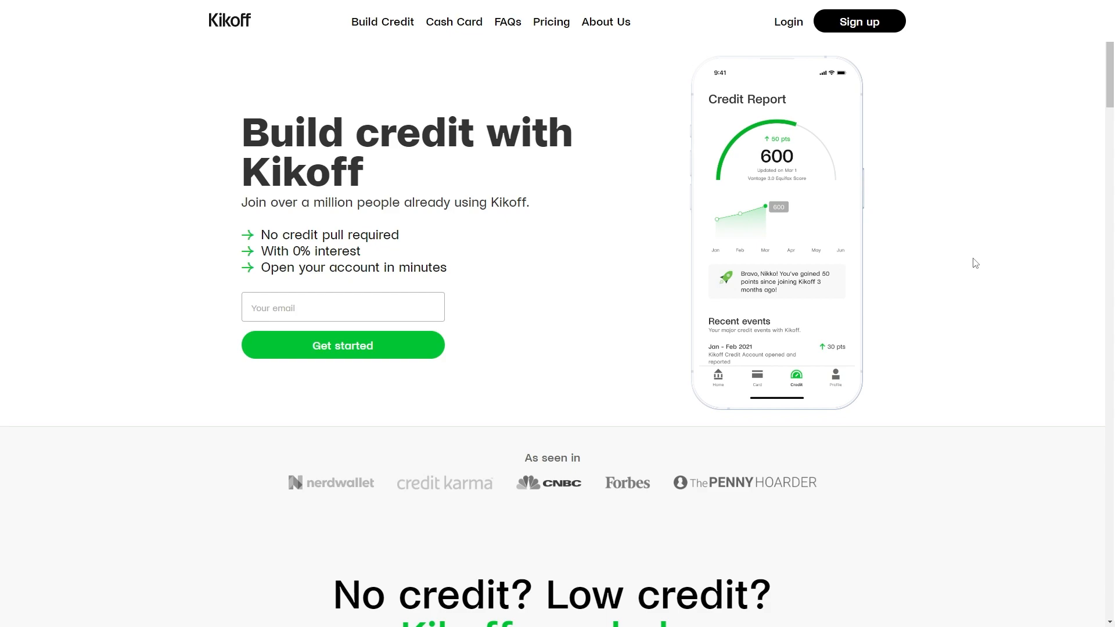
pyautogui.moveTo(476, 70)
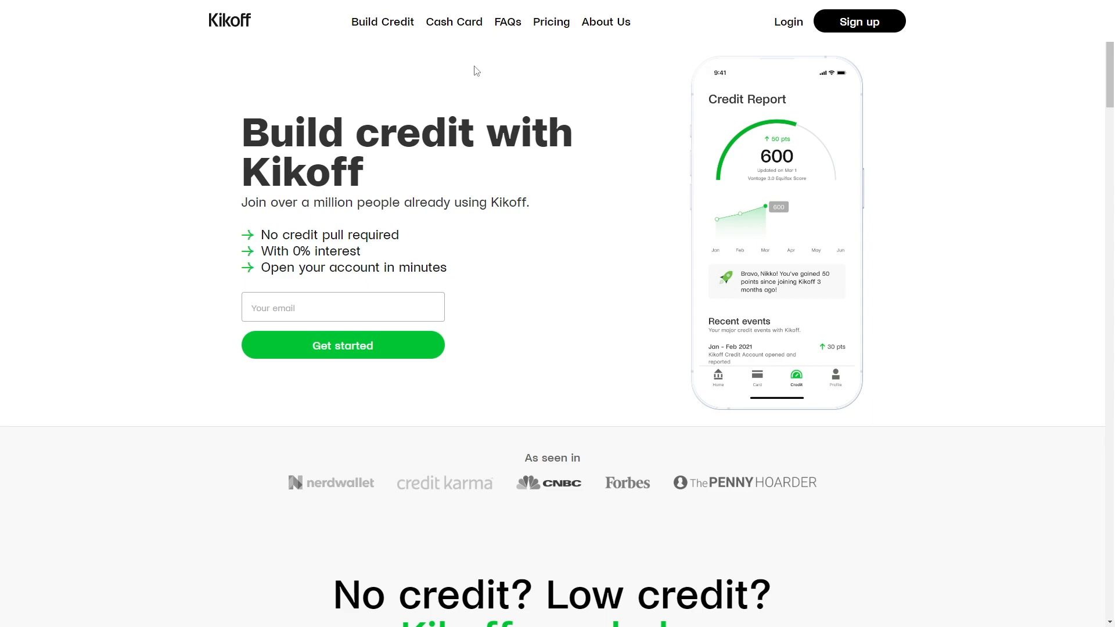
pyautogui.moveTo(859, 32)
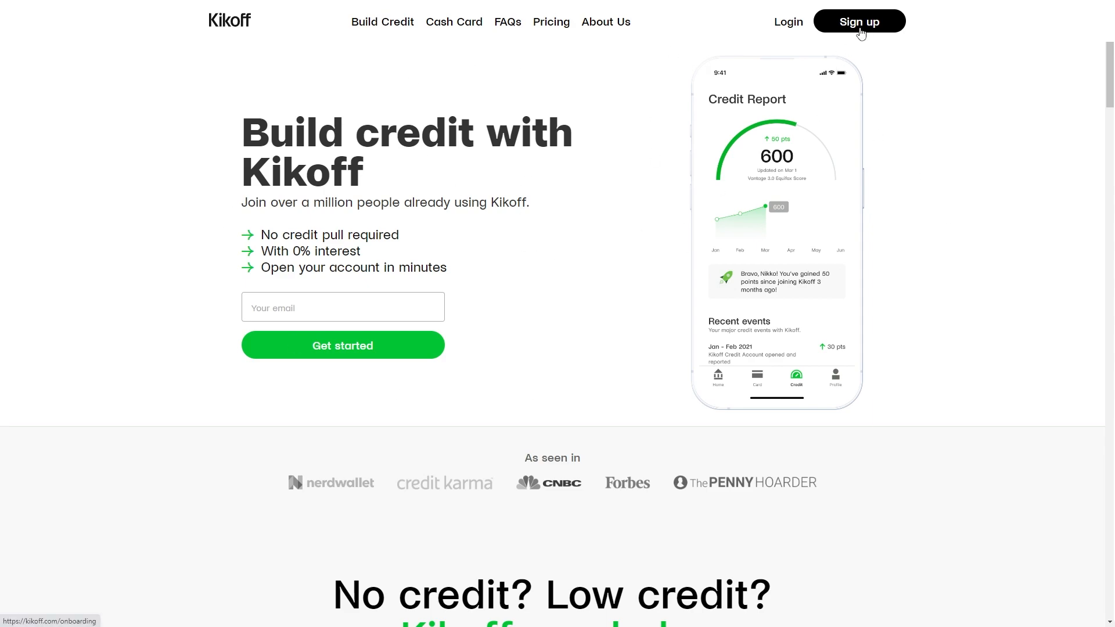
# - Begin creating a new Kikoff account from the homepage's Sign up option
pyautogui.click(859, 21)
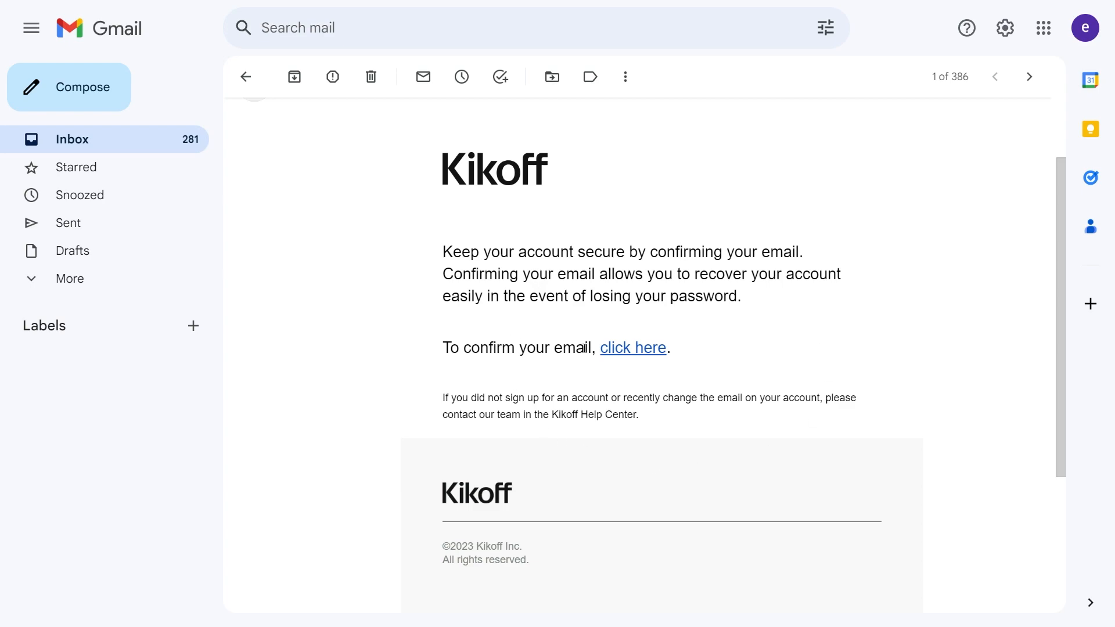
pyautogui.moveTo(541, 368)
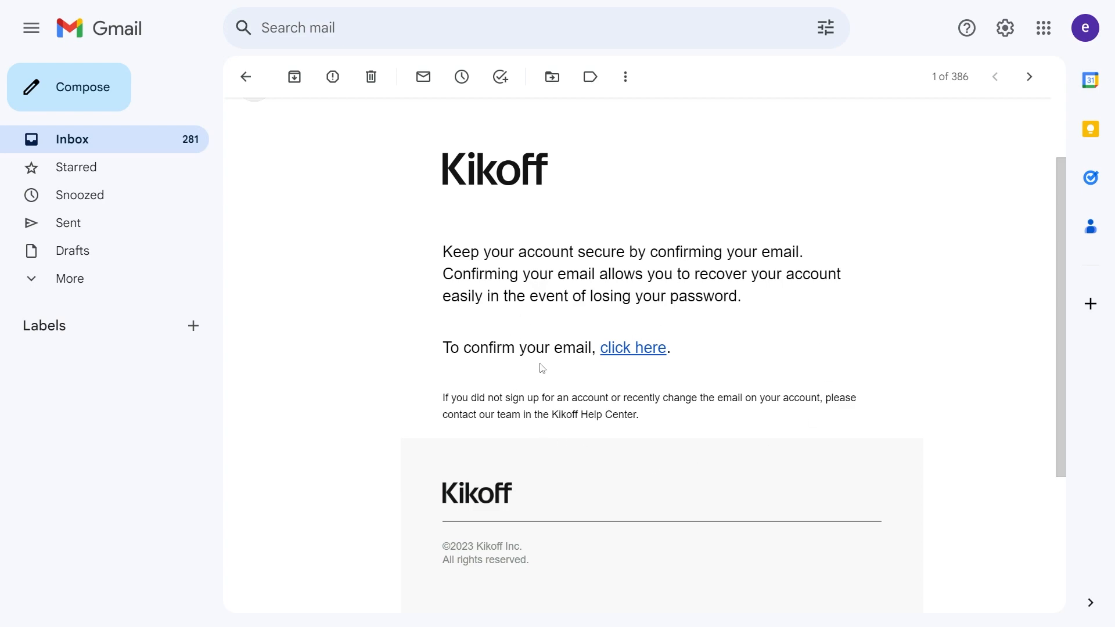
pyautogui.moveTo(633, 356)
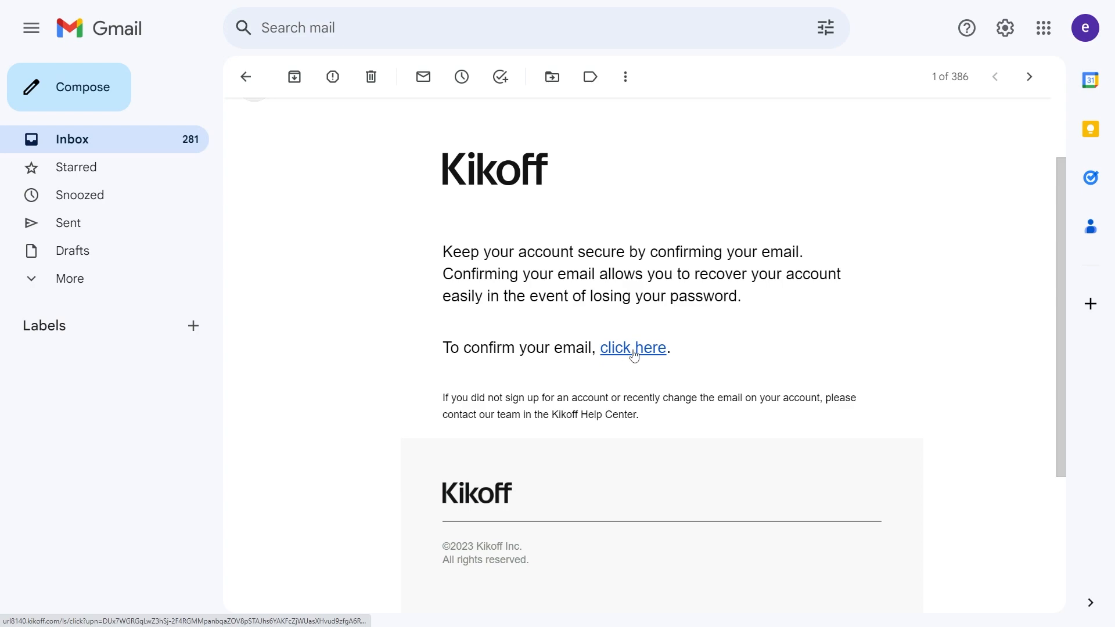
# - Confirm the email via the Kikoff message link and continue into the Get started onboarding
pyautogui.click(633, 349)
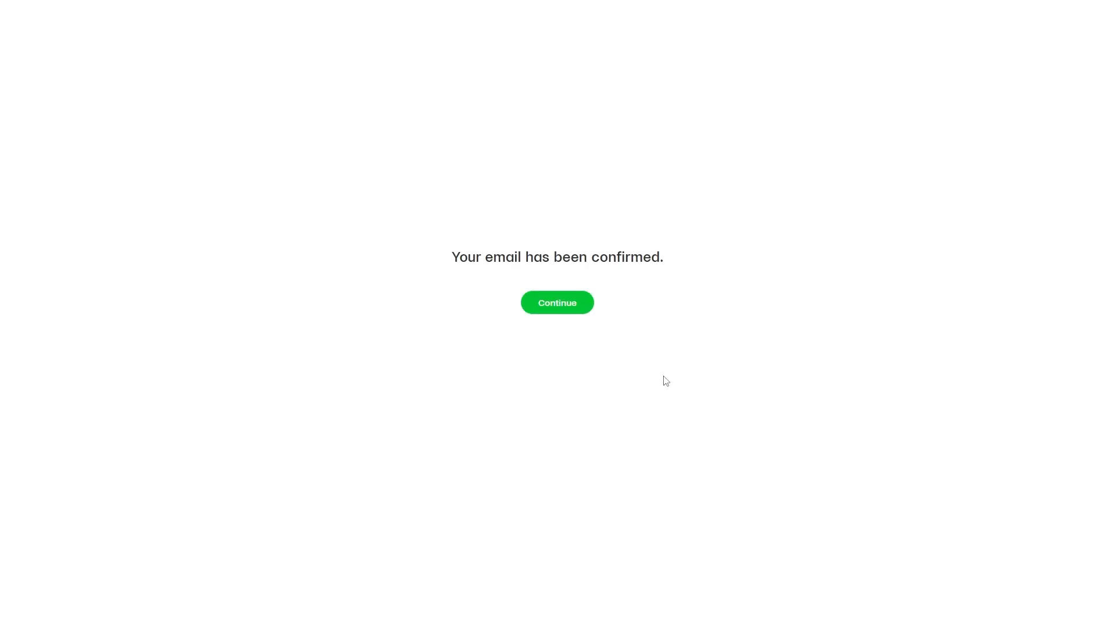
pyautogui.click(557, 302)
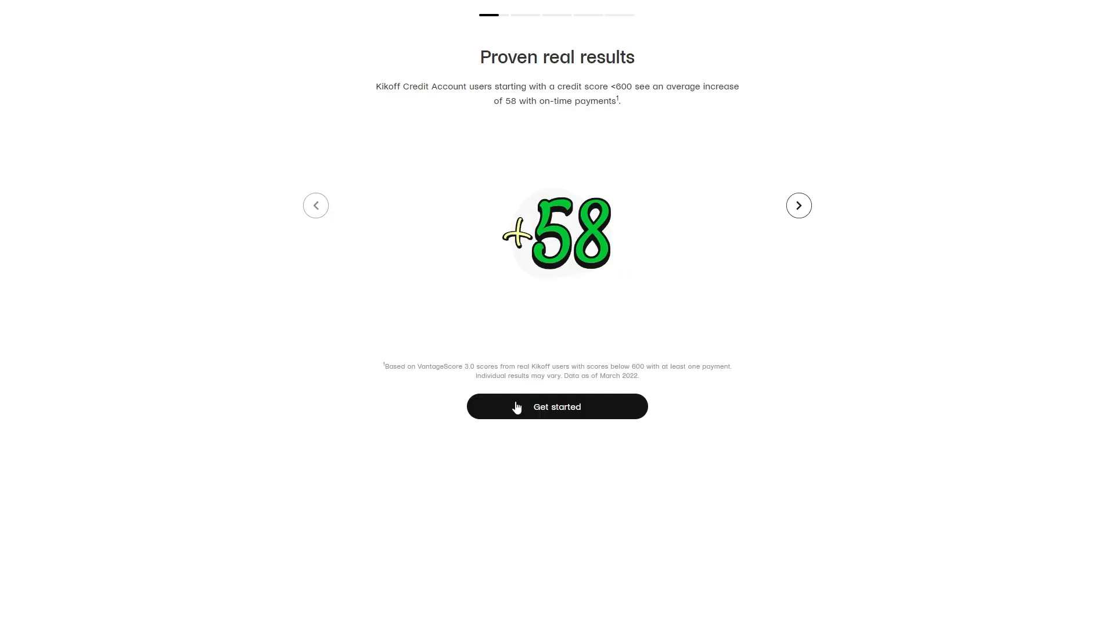
pyautogui.click(557, 406)
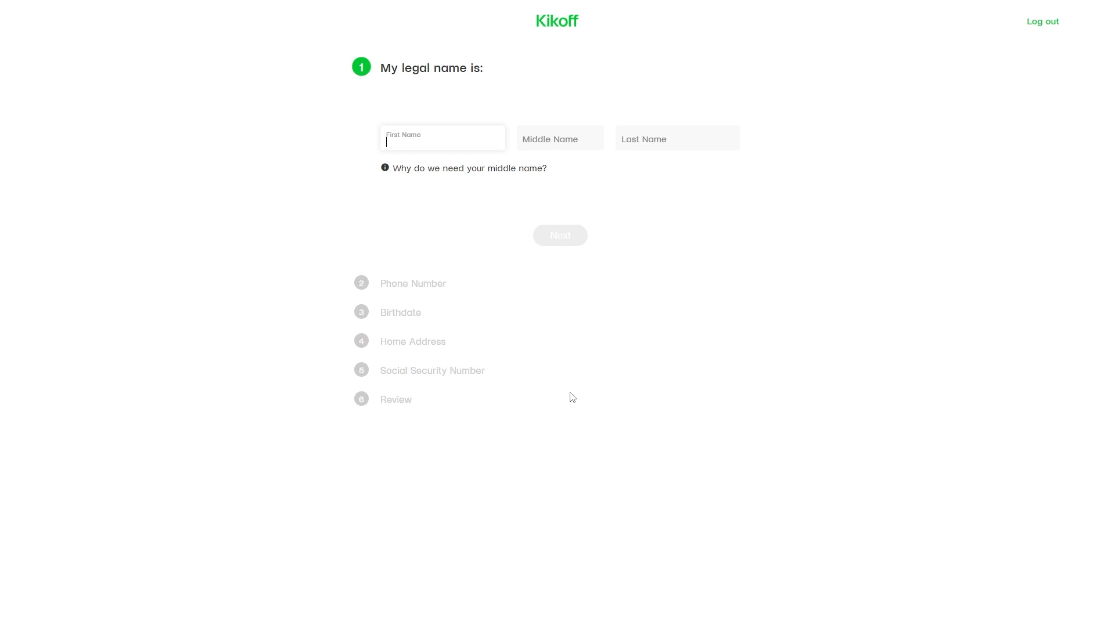
# - Enter the legal name 'james james tuts' and advance to the phone number step
pyautogui.write('james')
pyautogui.click(678, 139)
pyautogui.write('tuts')
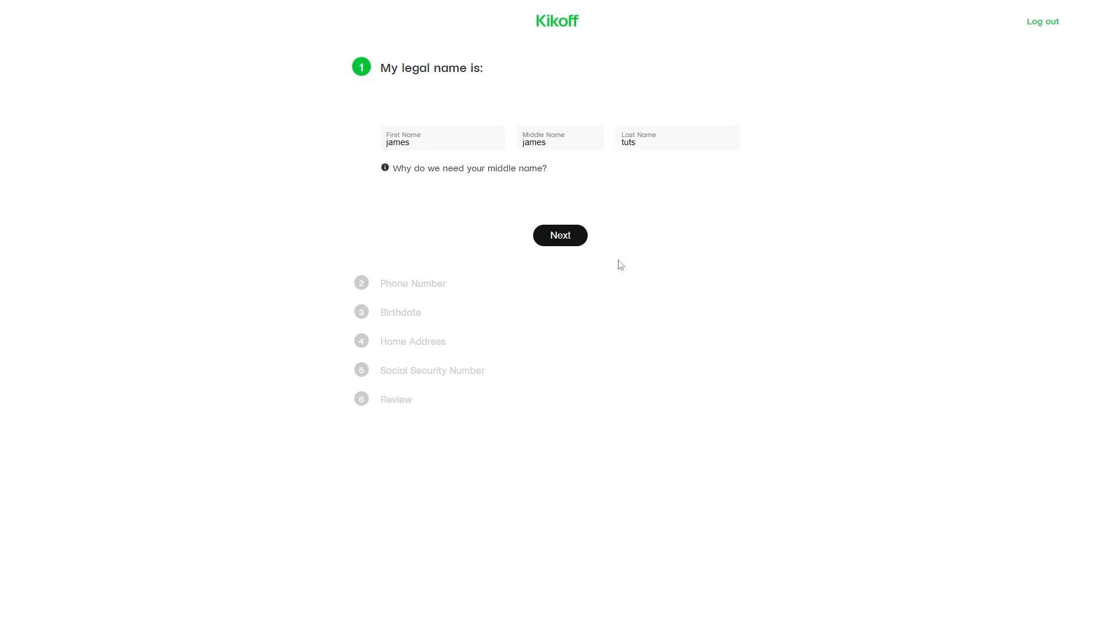
pyautogui.click(560, 235)
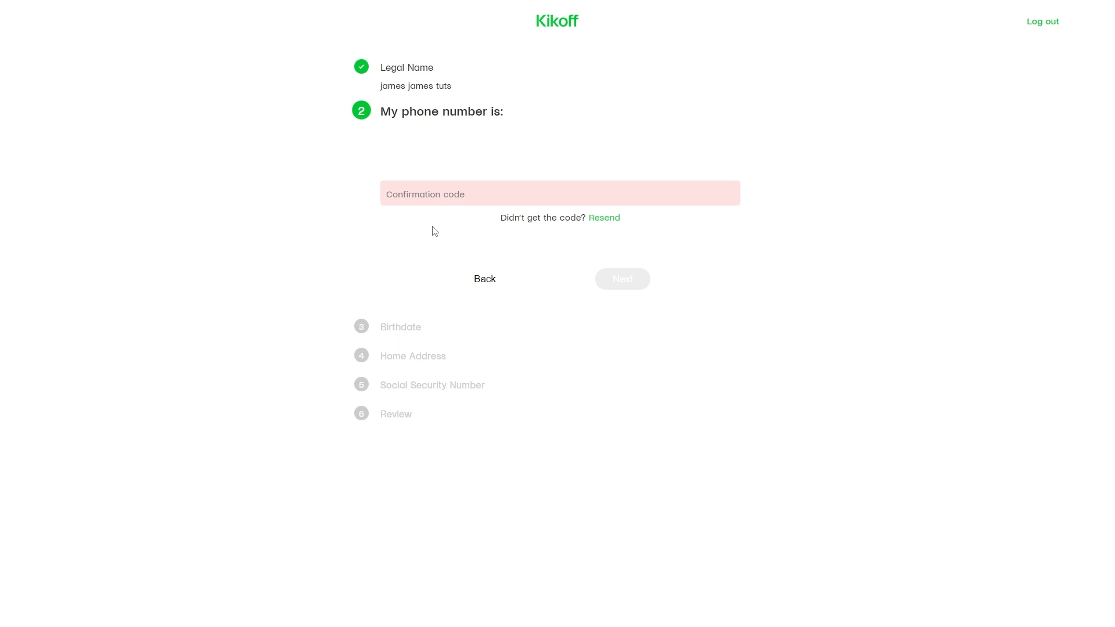
pyautogui.moveTo(389, 346)
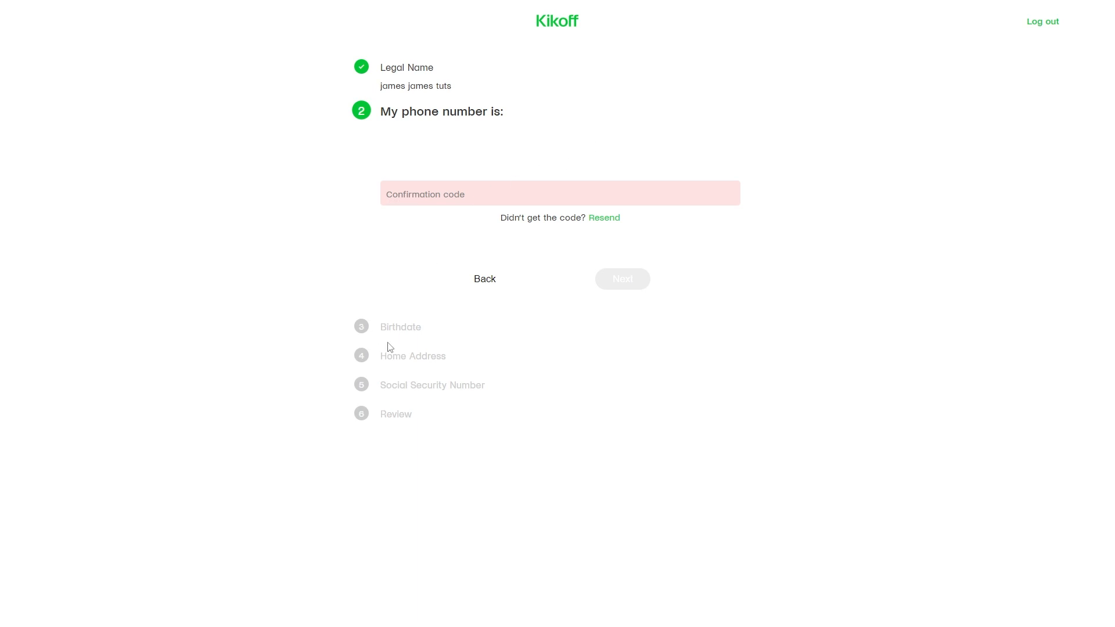
pyautogui.moveTo(400, 329)
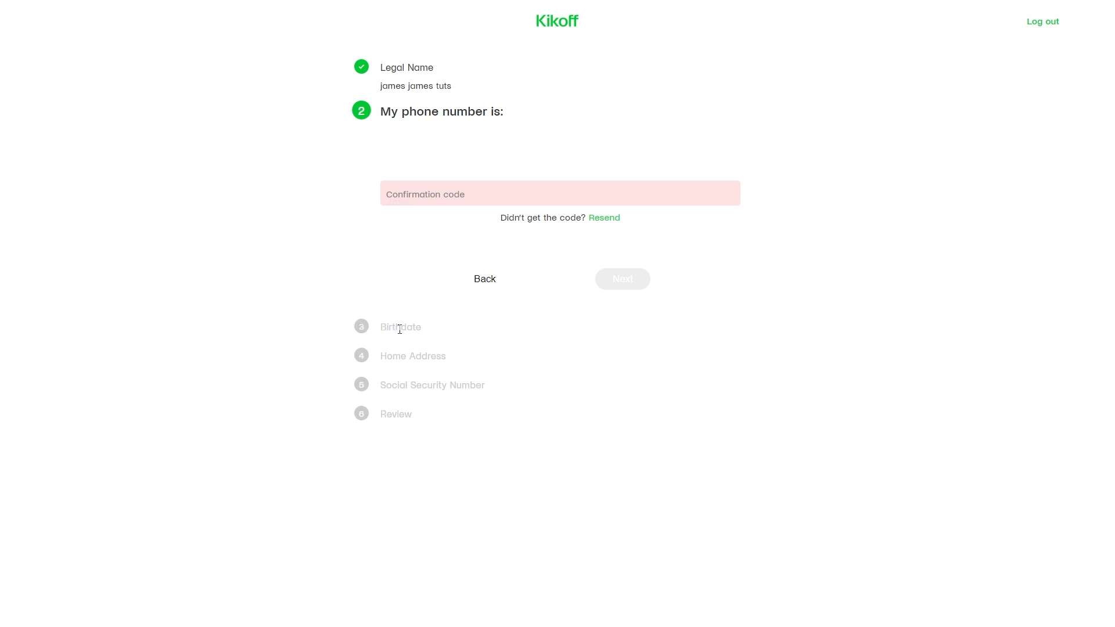
pyautogui.moveTo(354, 328)
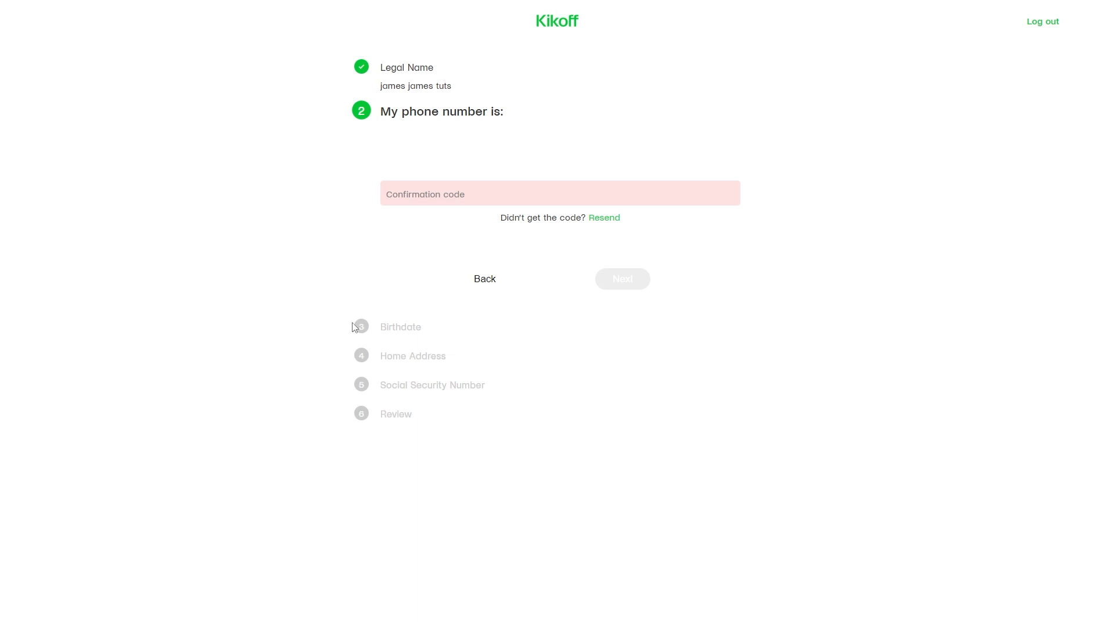
pyautogui.moveTo(314, 320)
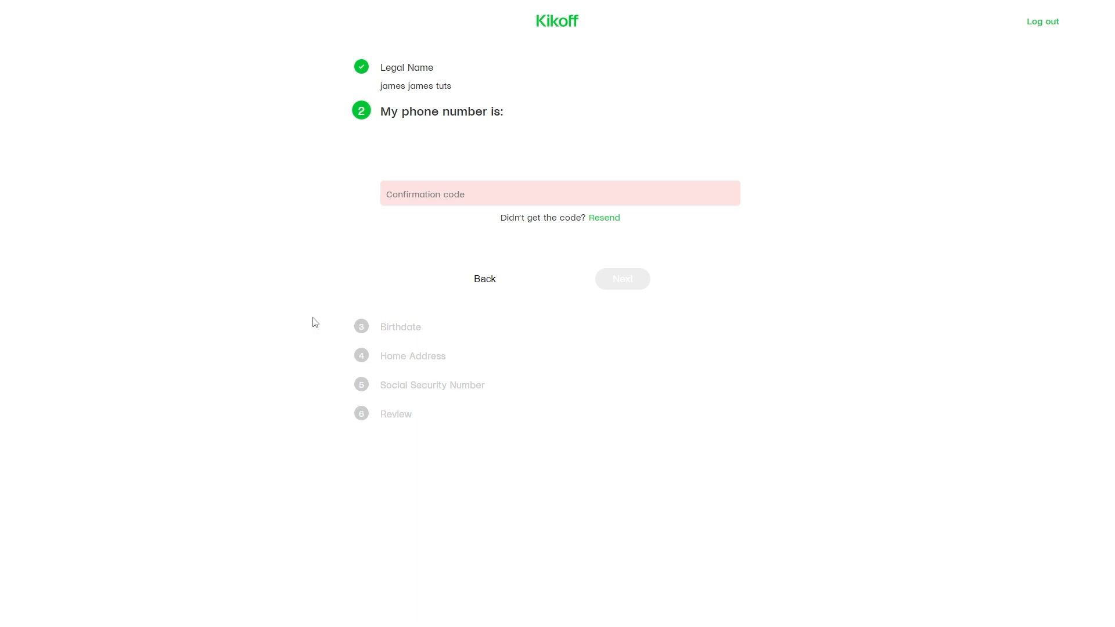
pyautogui.moveTo(339, 440)
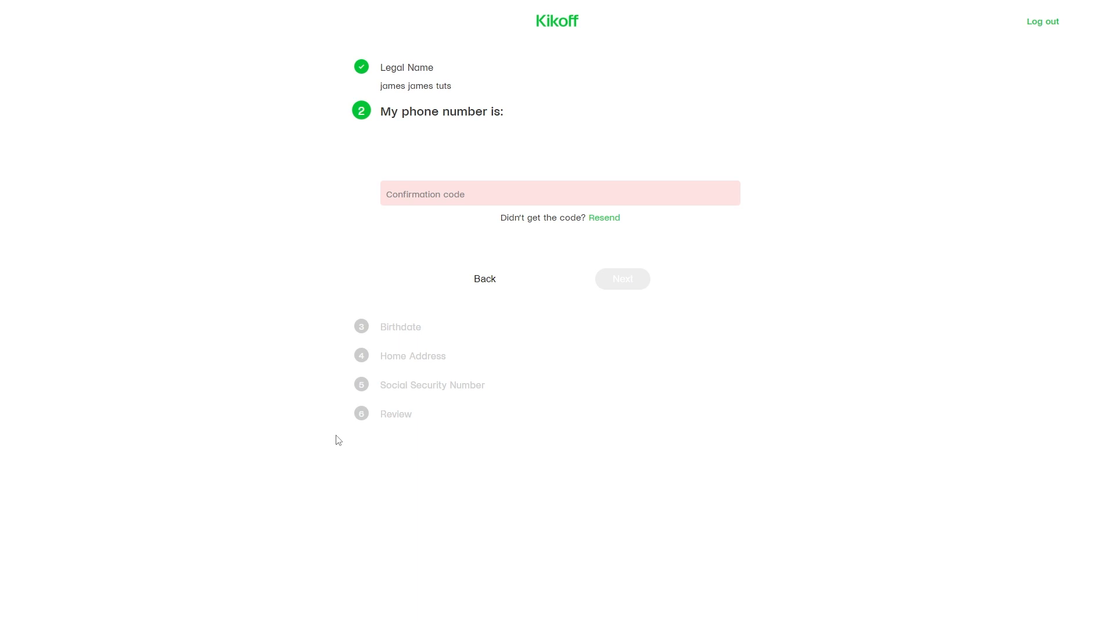